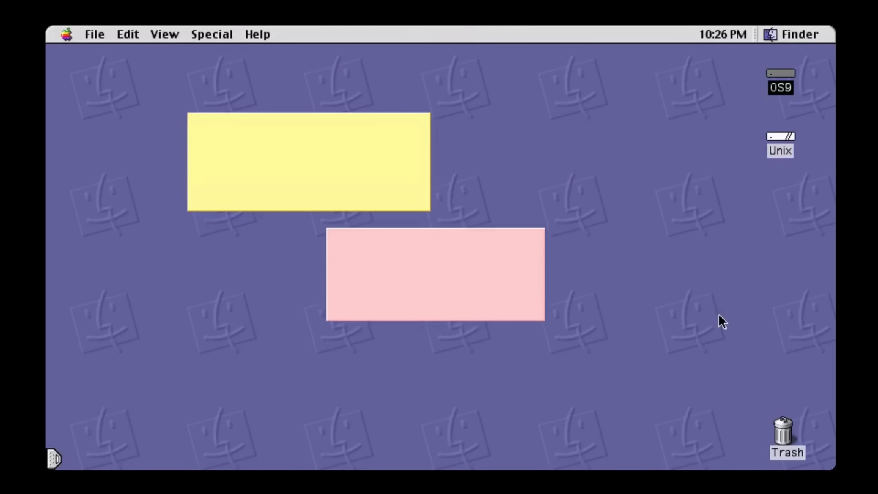
Bring the yellow ACTION note forward, then reach the Special menu's shut down choices.
left_click(308, 163)
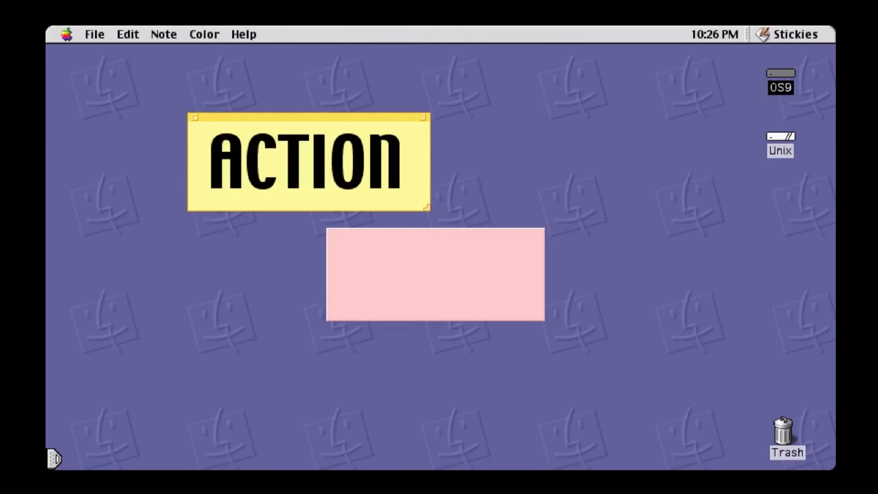
left_click(212, 34)
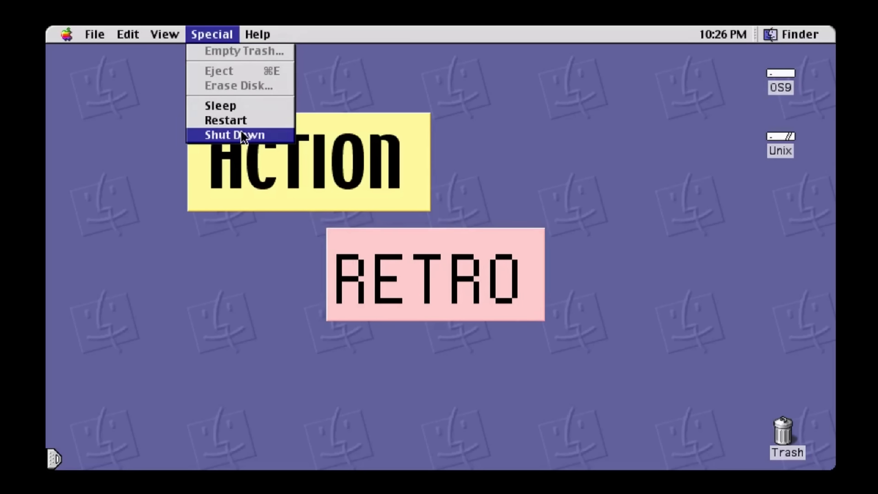